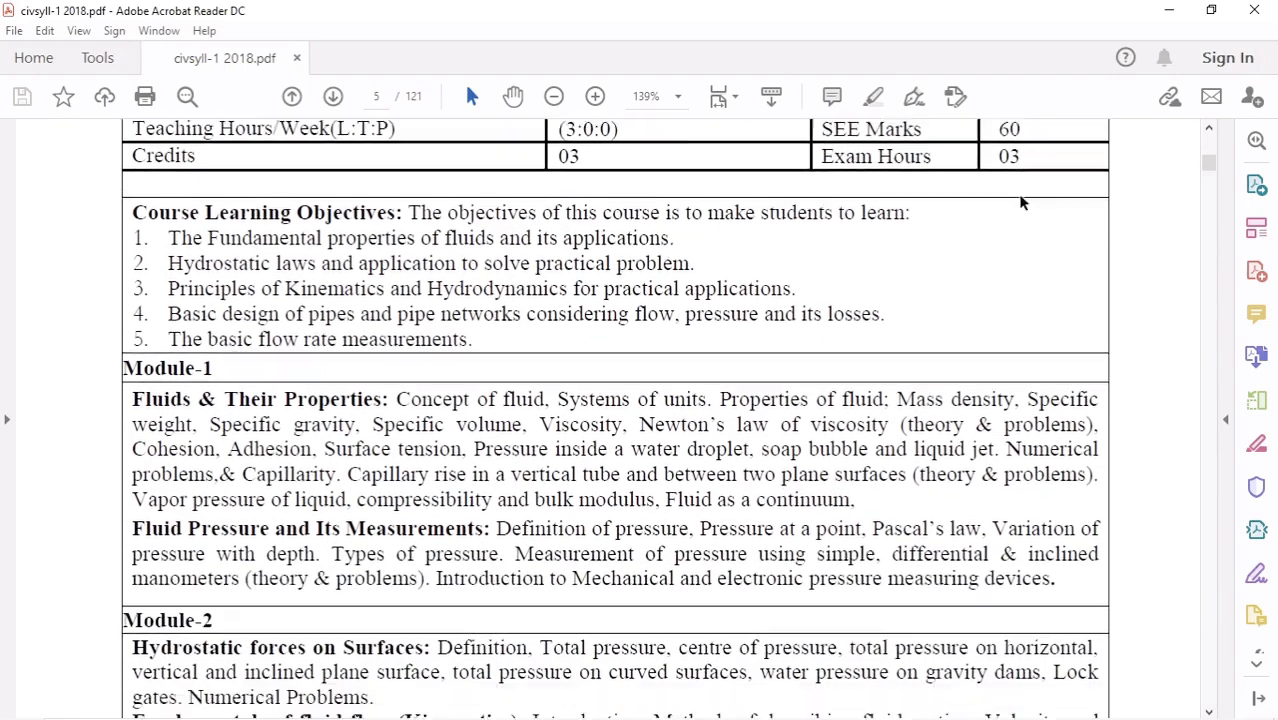
scroll(down, 3)
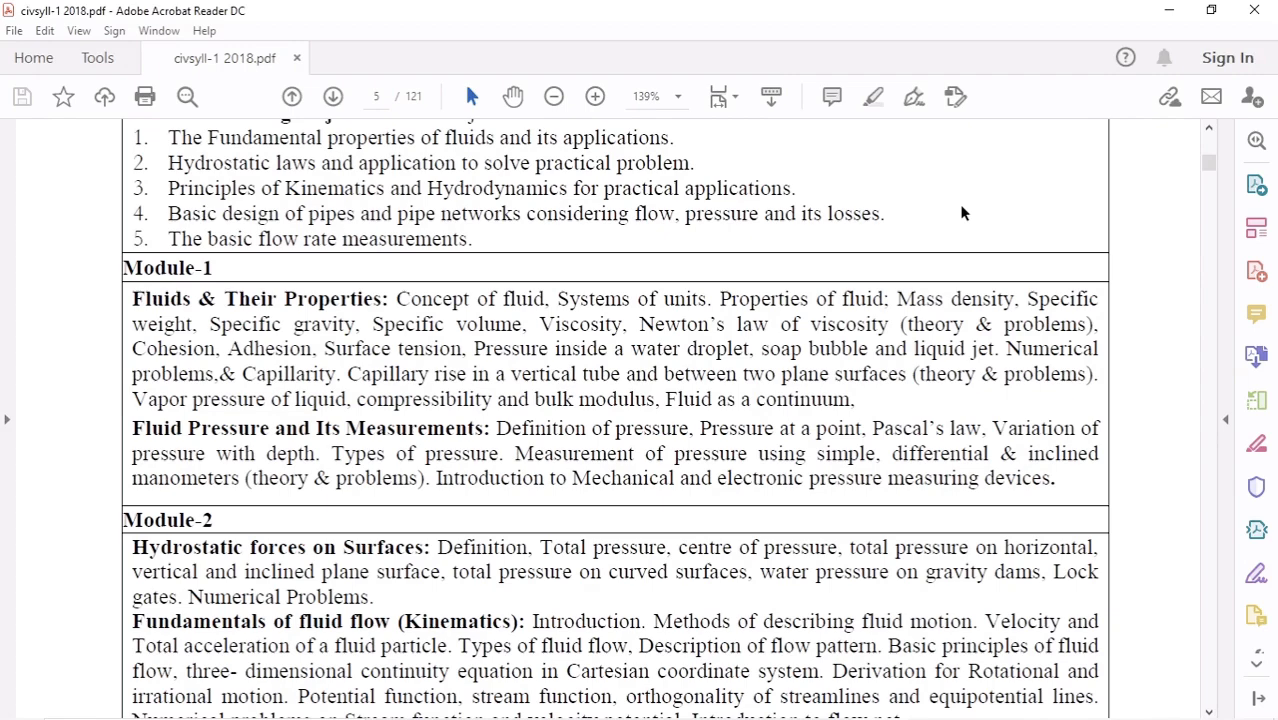
scroll(down, 3)
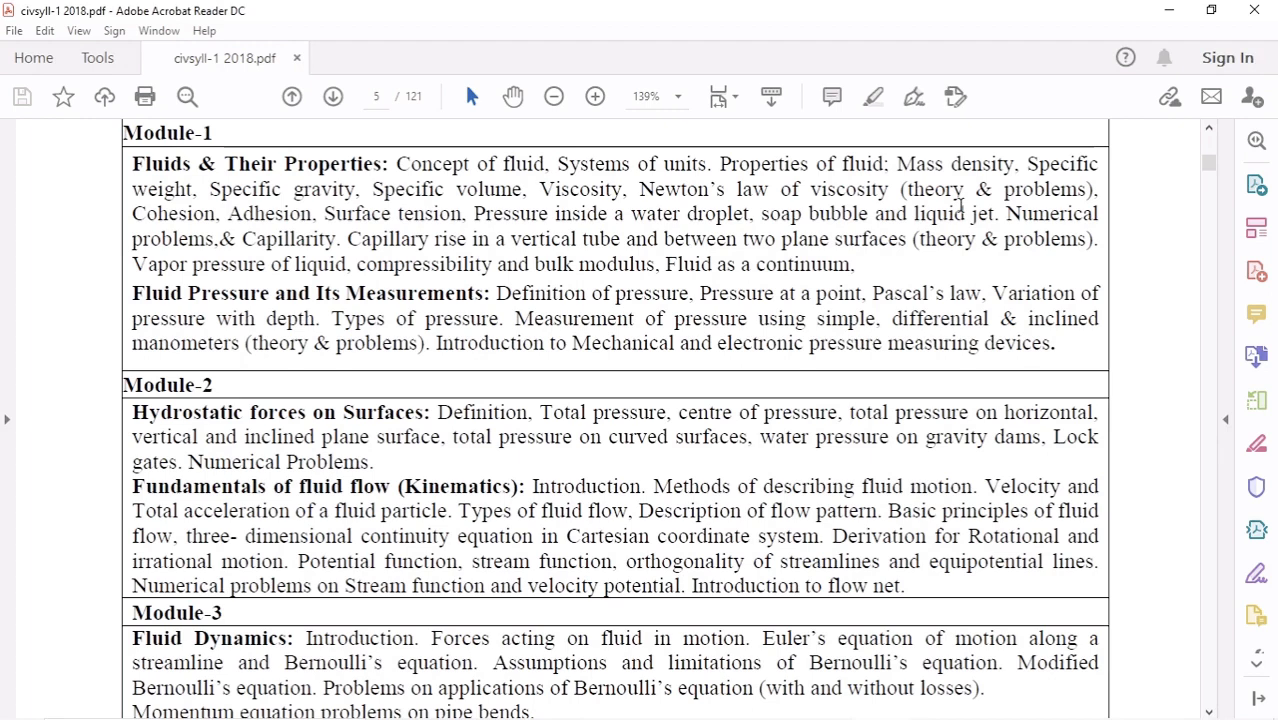
mouse_move(942, 188)
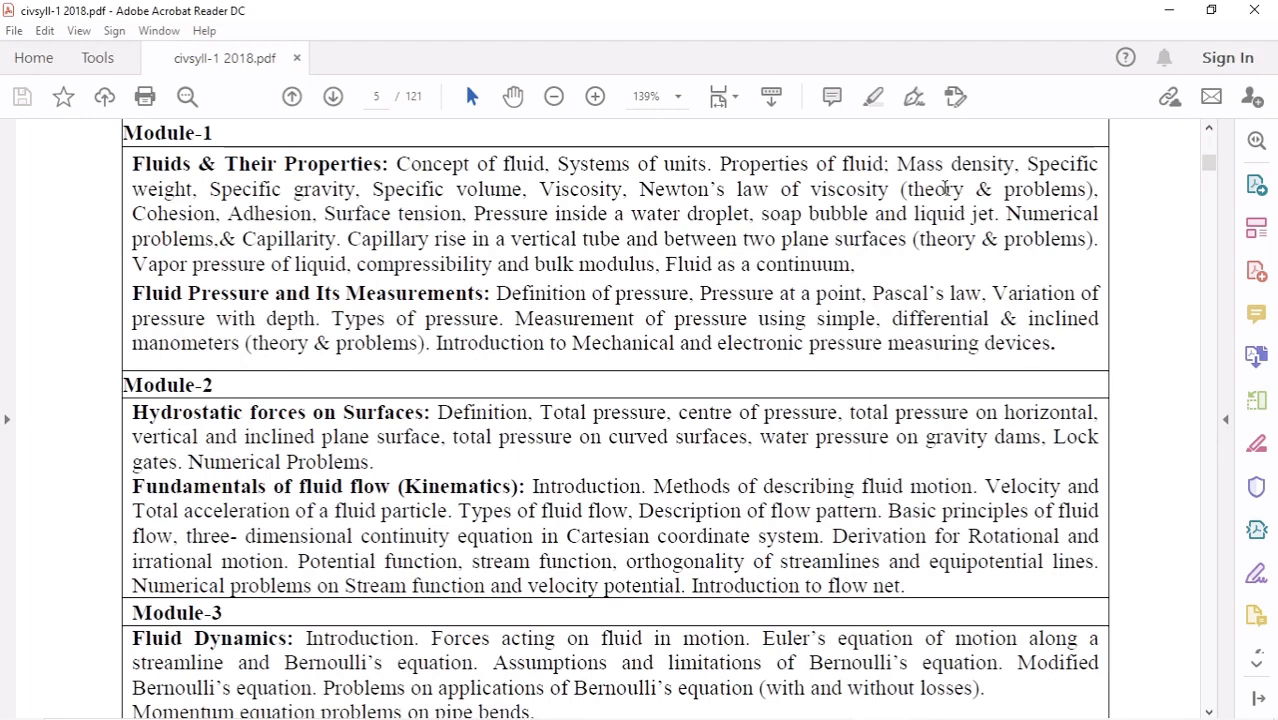
scroll(down, 3)
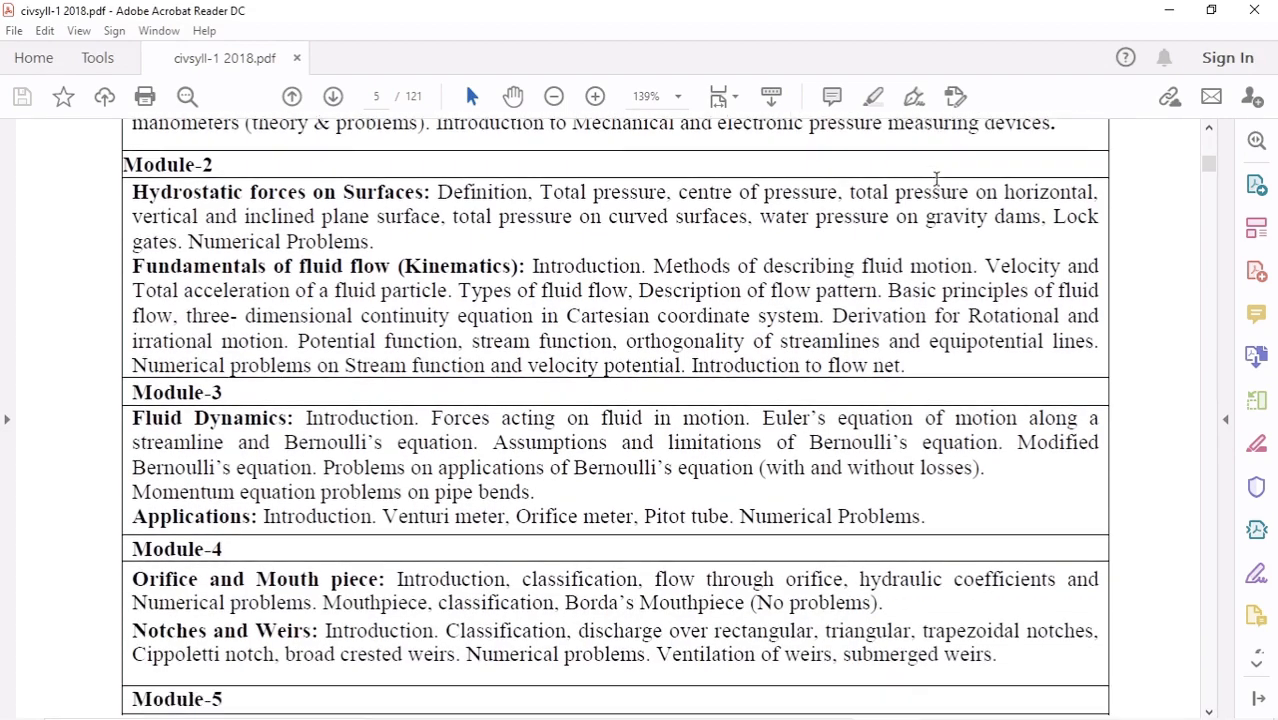
scroll(down, 3)
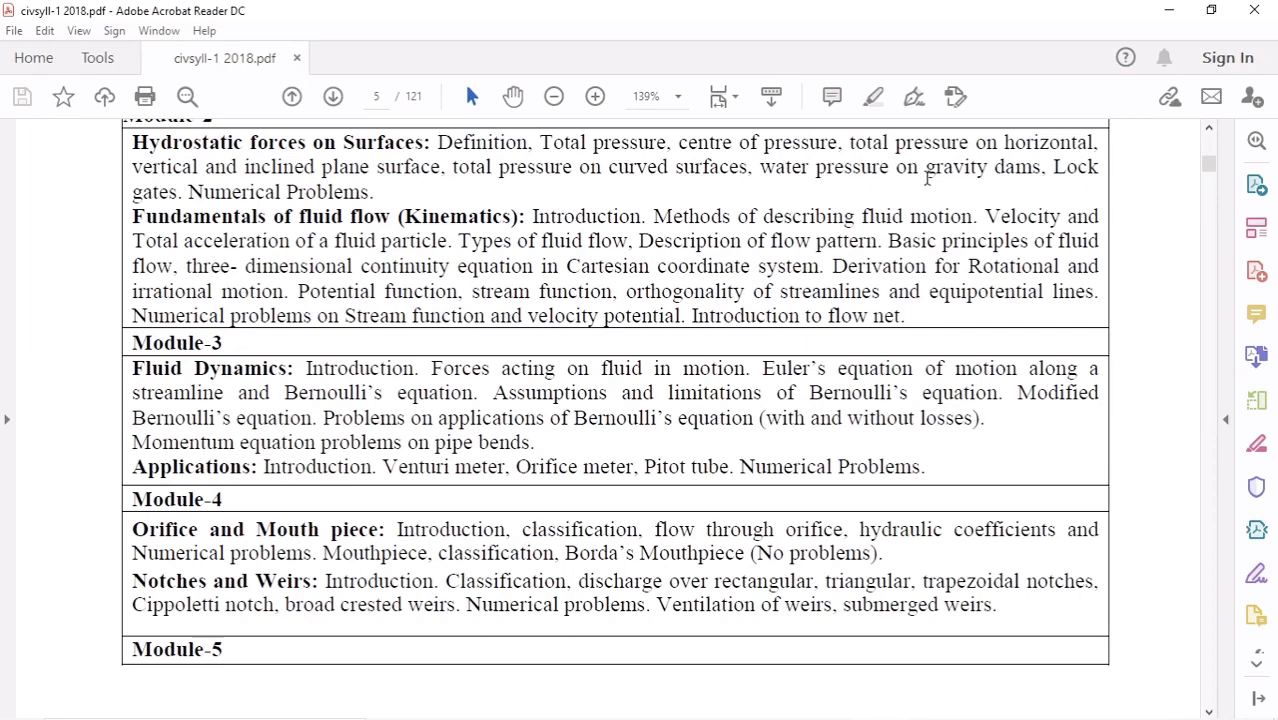
scroll(down, 3)
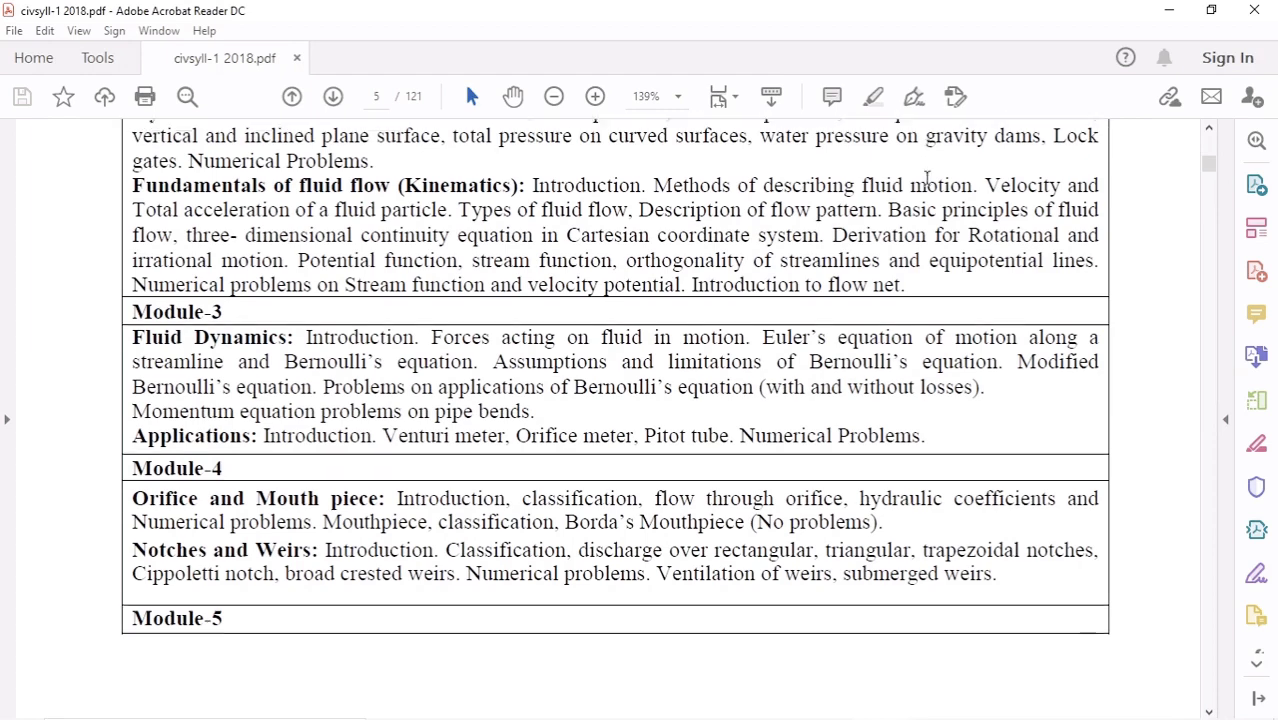
scroll(down, 3)
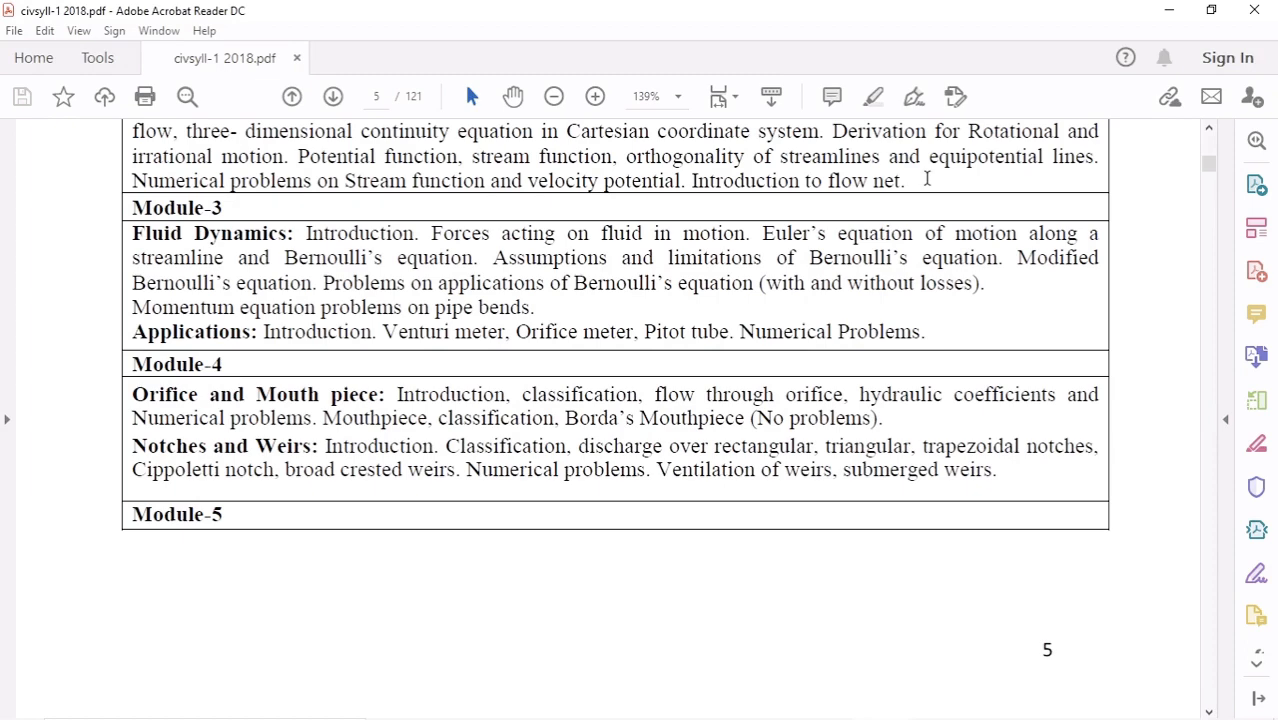
scroll(down, 3)
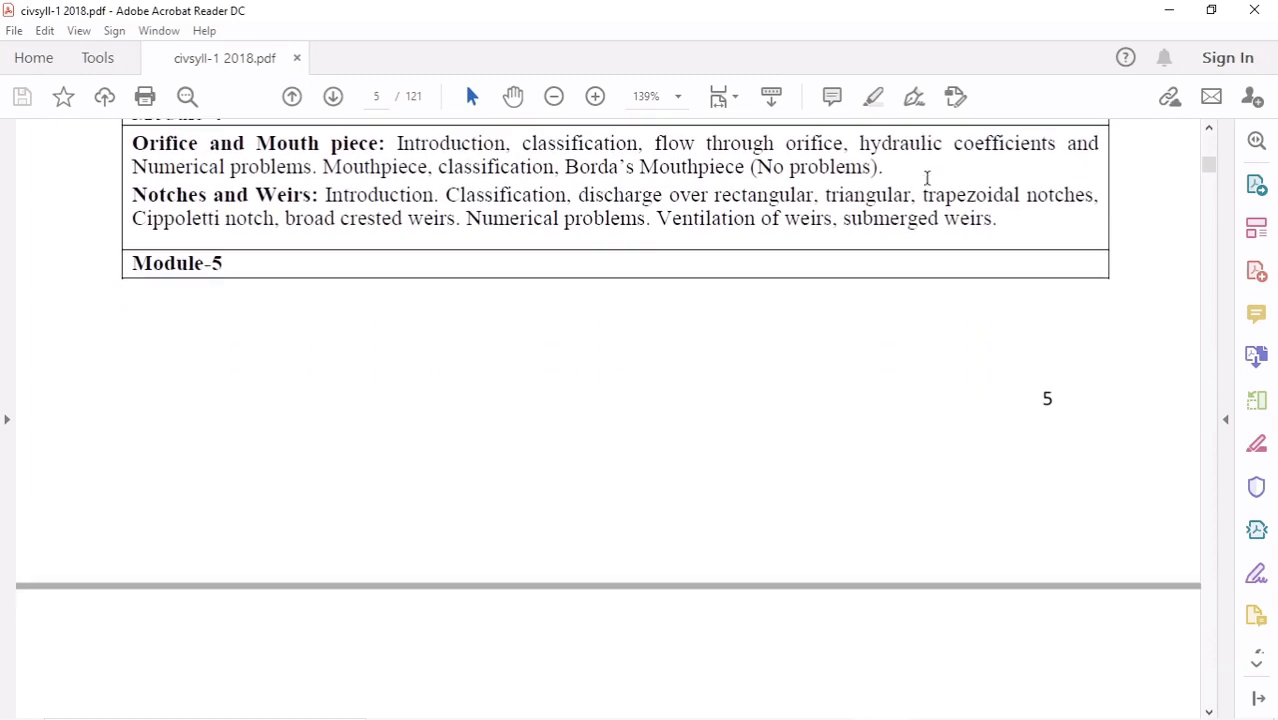
scroll(down, 3)
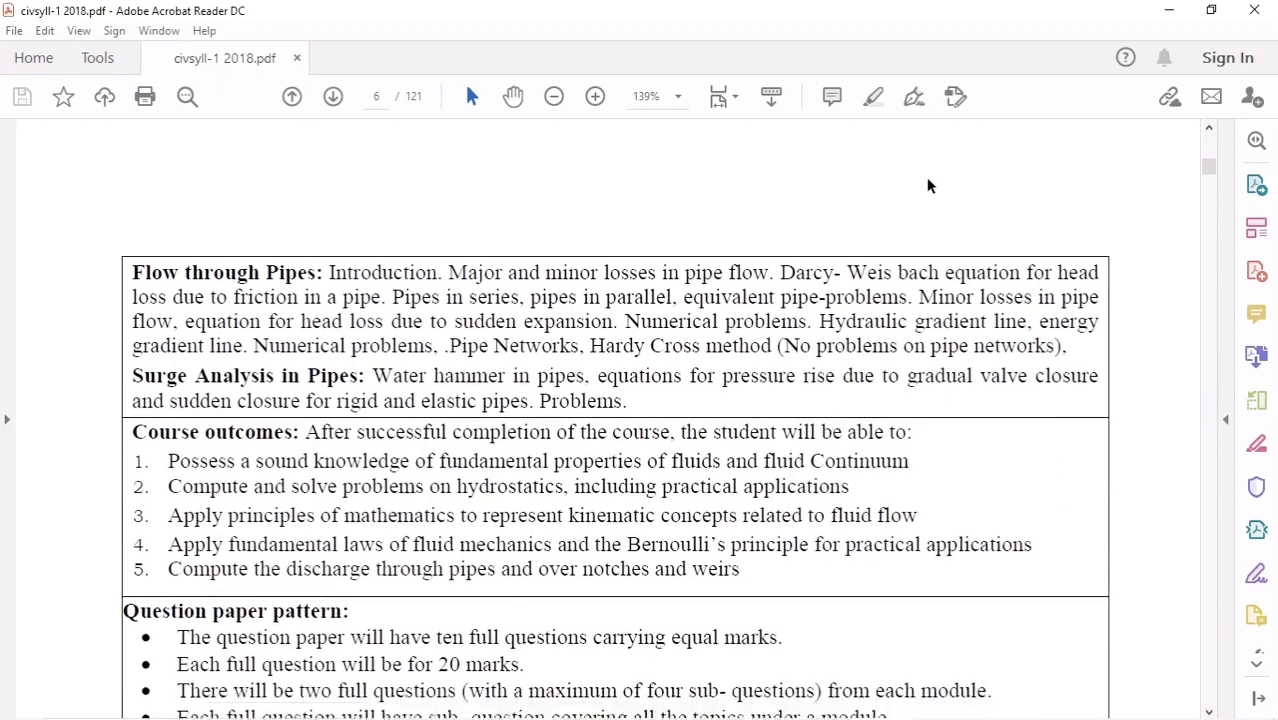
scroll(down, 3)
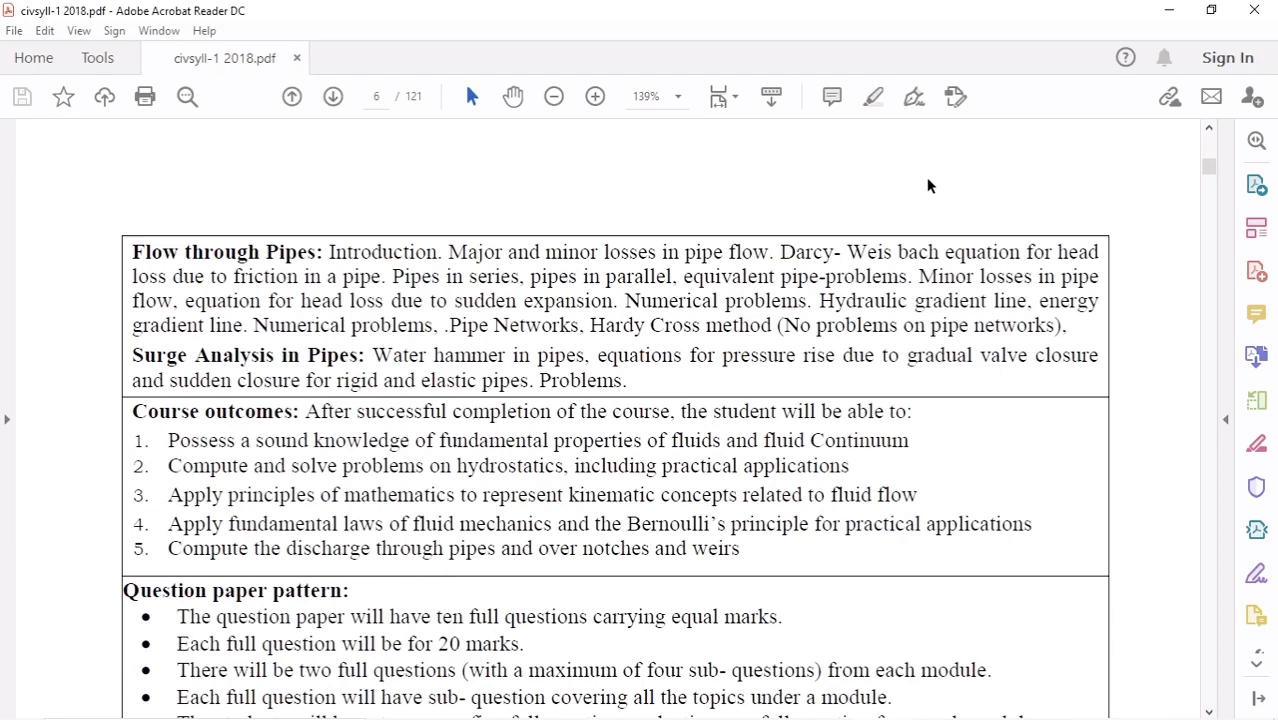
scroll(down, 3)
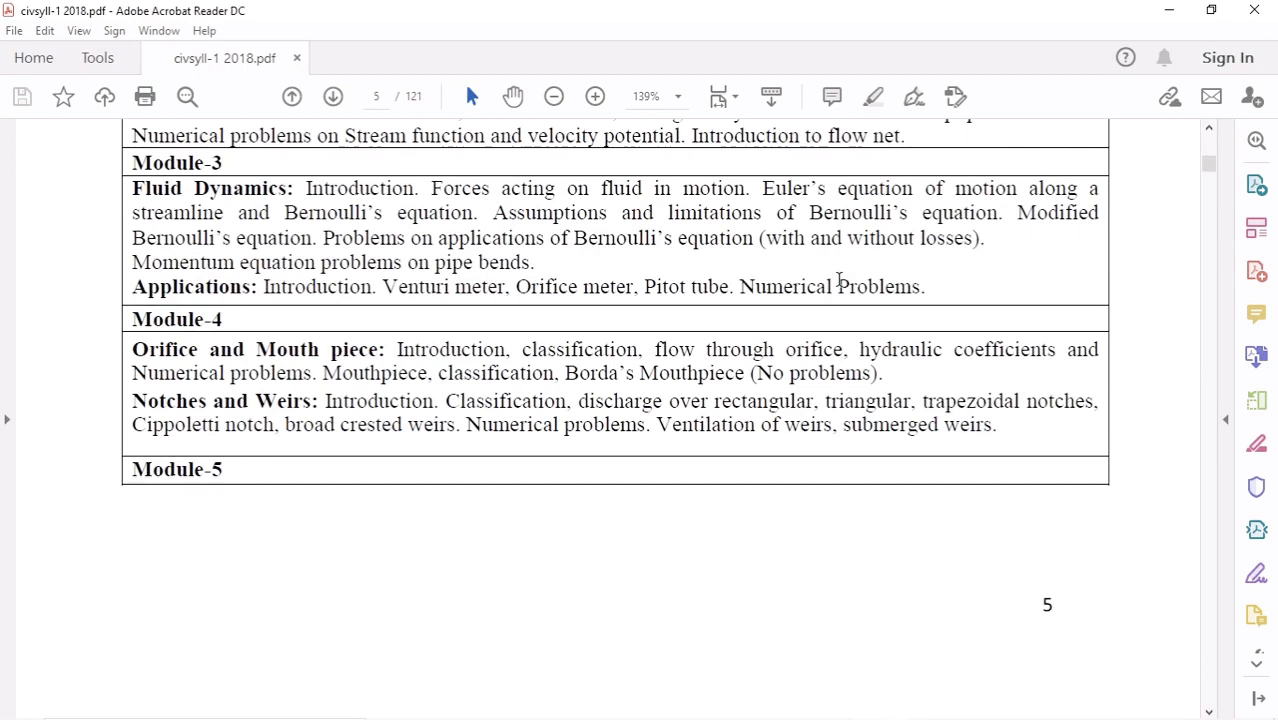
scroll(down, 3)
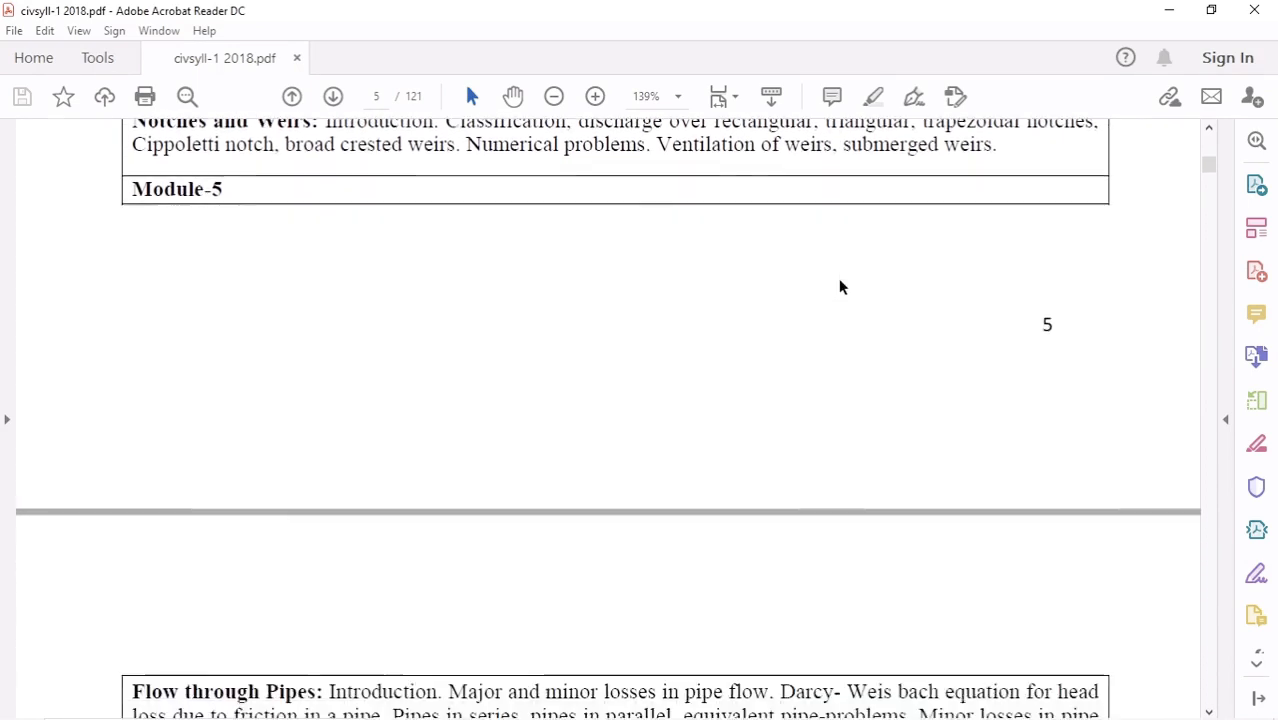
scroll(down, 3)
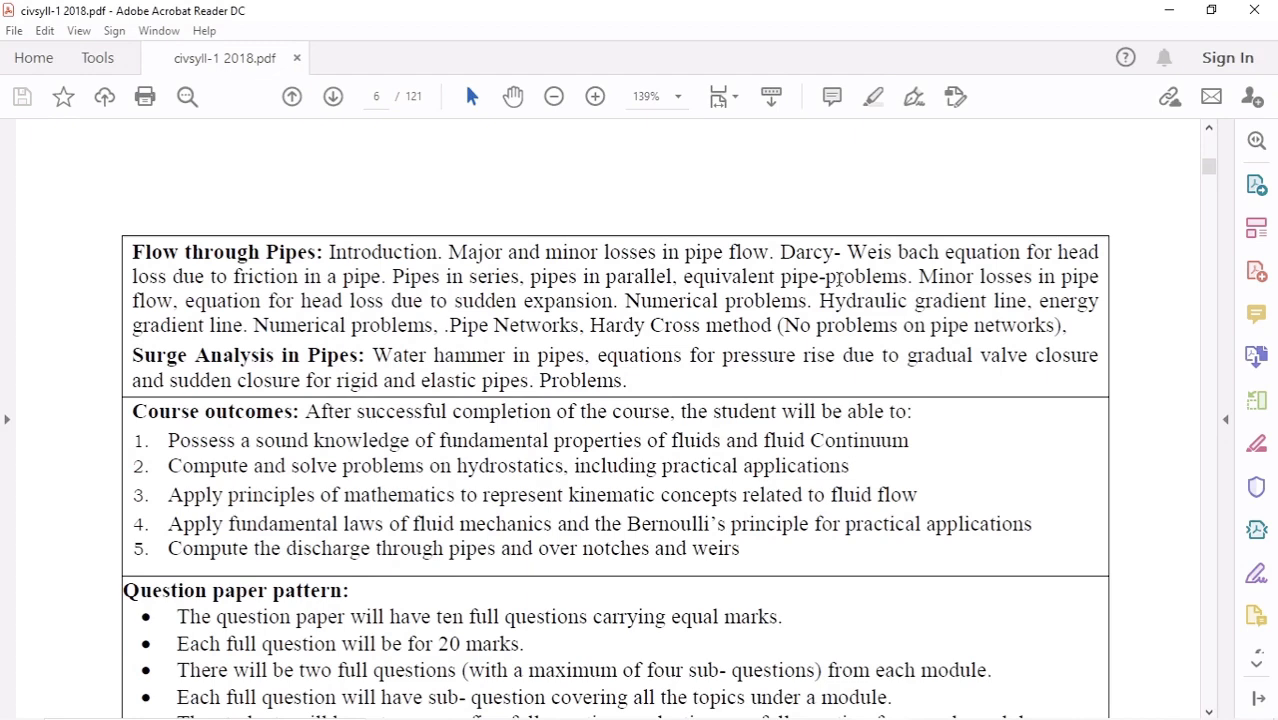
scroll(down, 3)
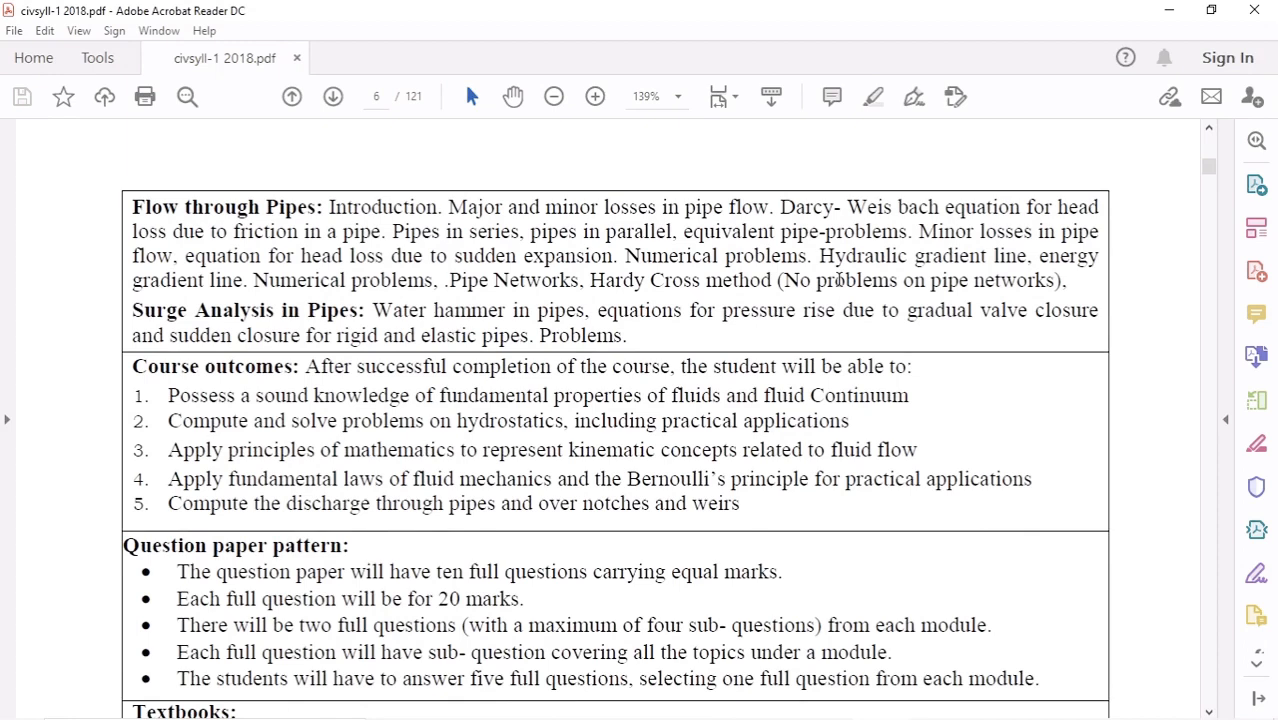
scroll(down, 3)
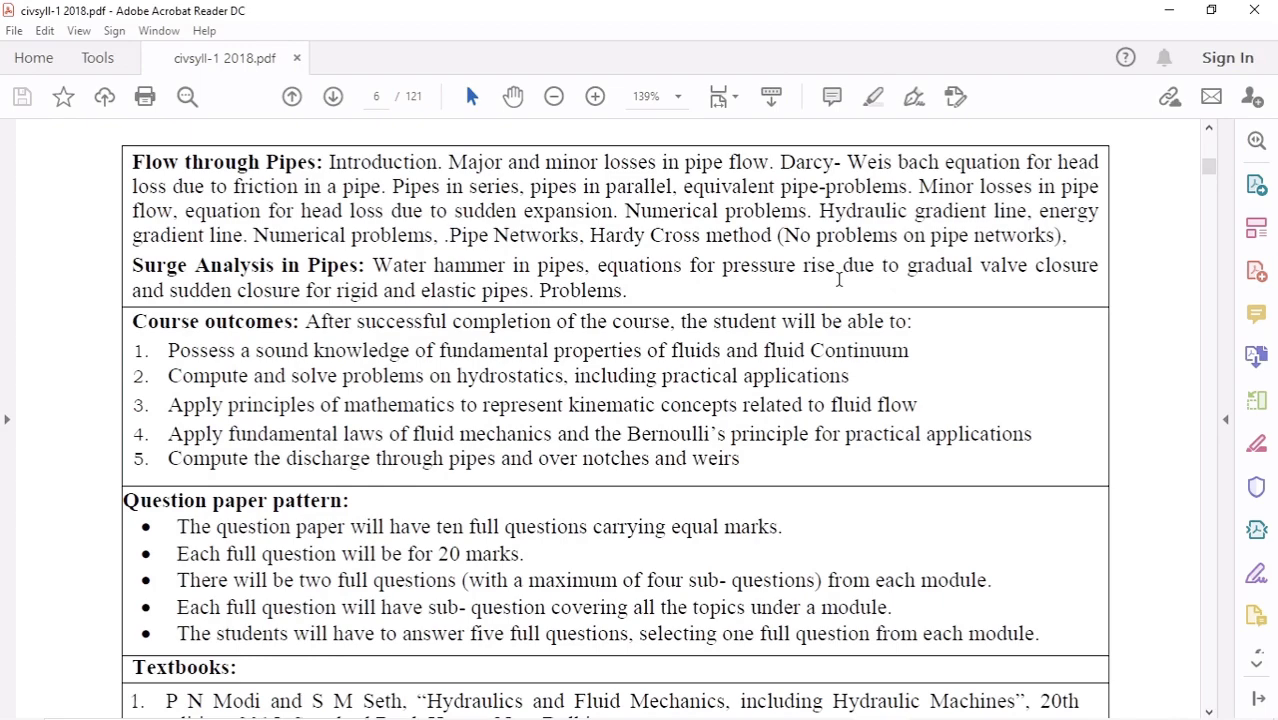
scroll(down, 3)
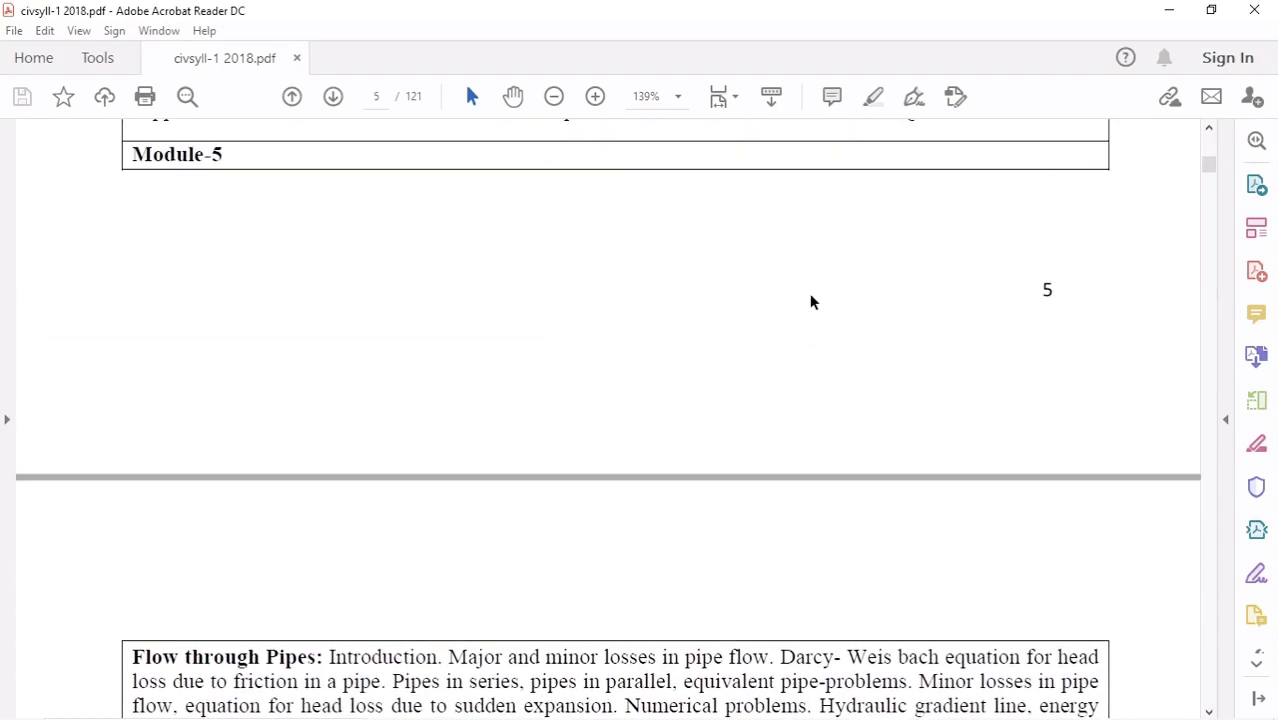
scroll(down, 3)
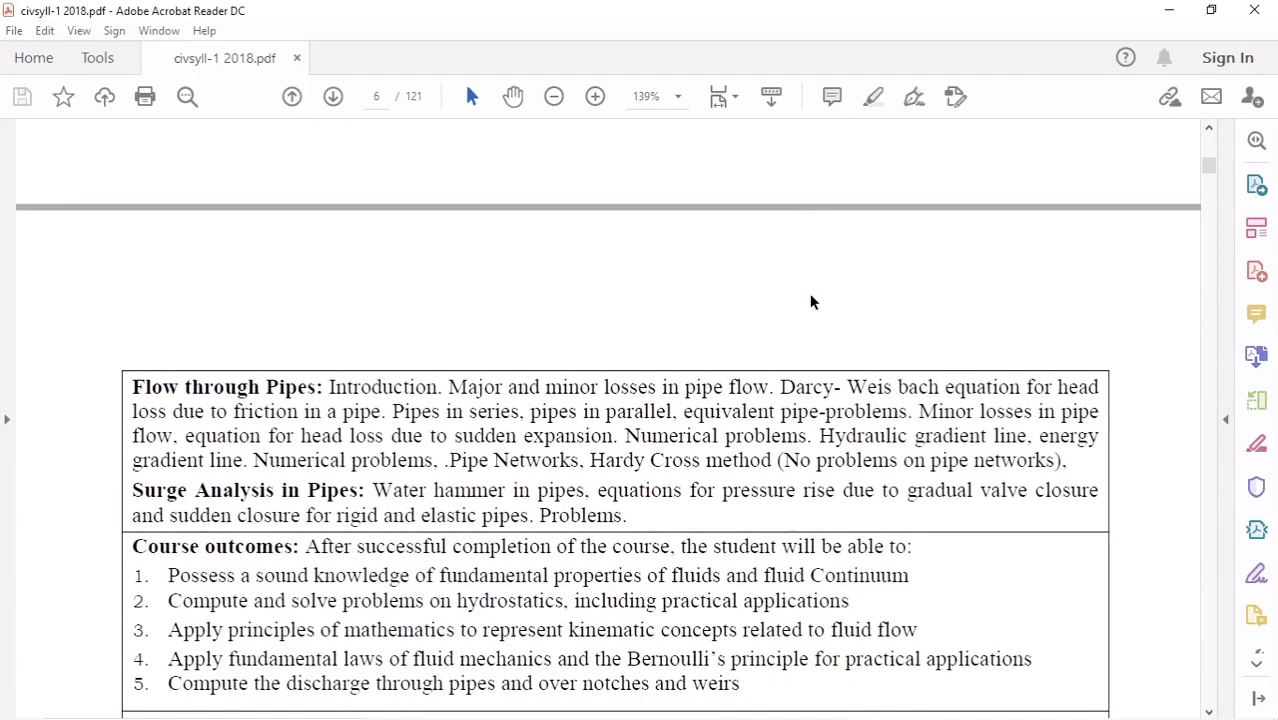
scroll(down, 3)
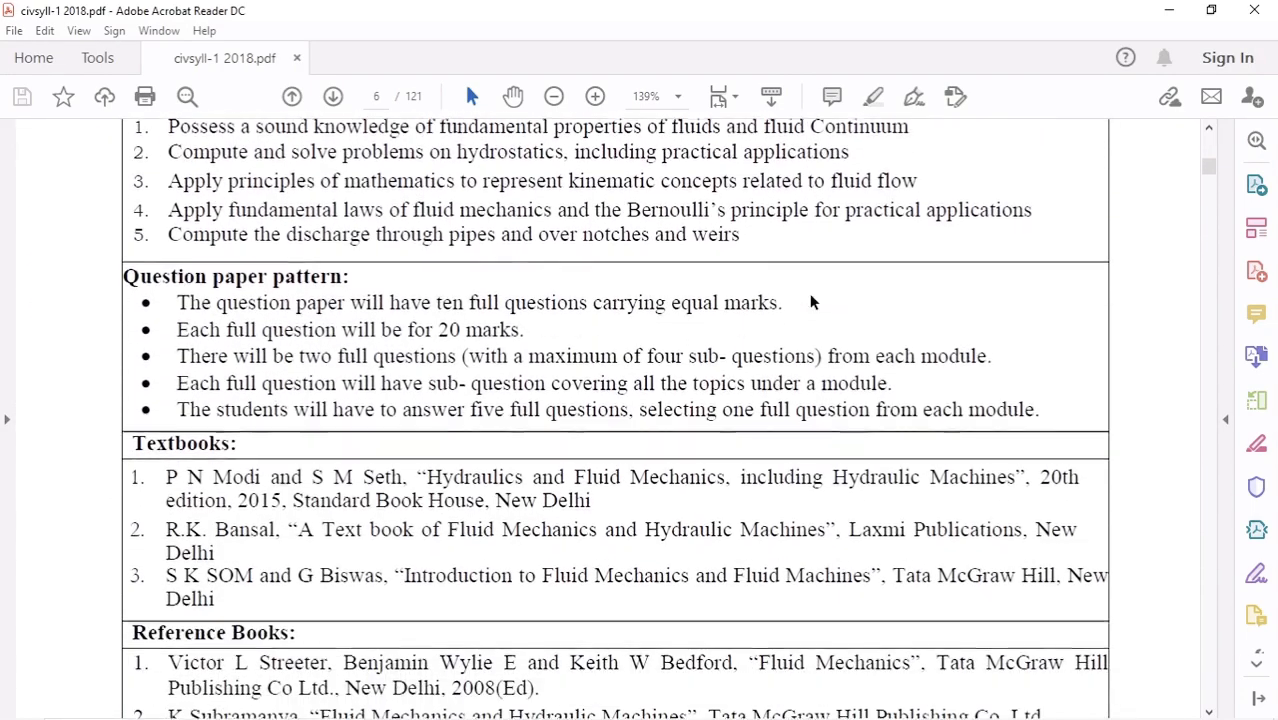
scroll(down, 3)
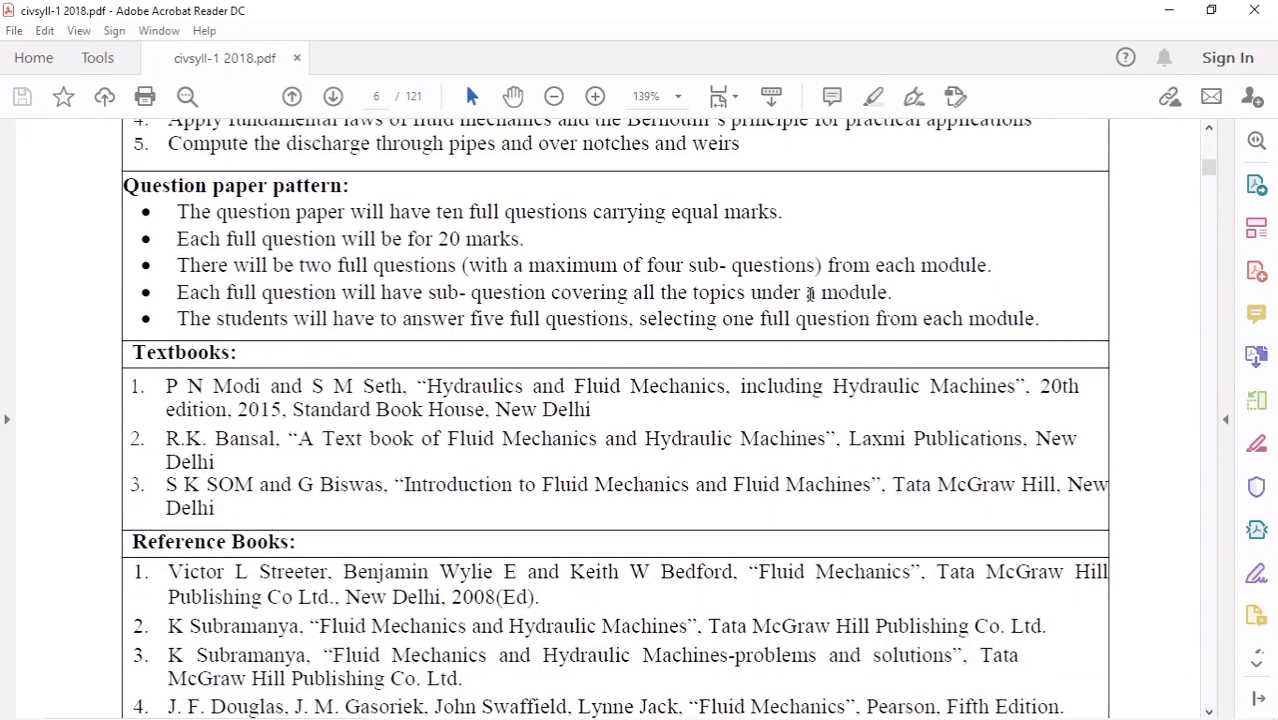
scroll(down, 3)
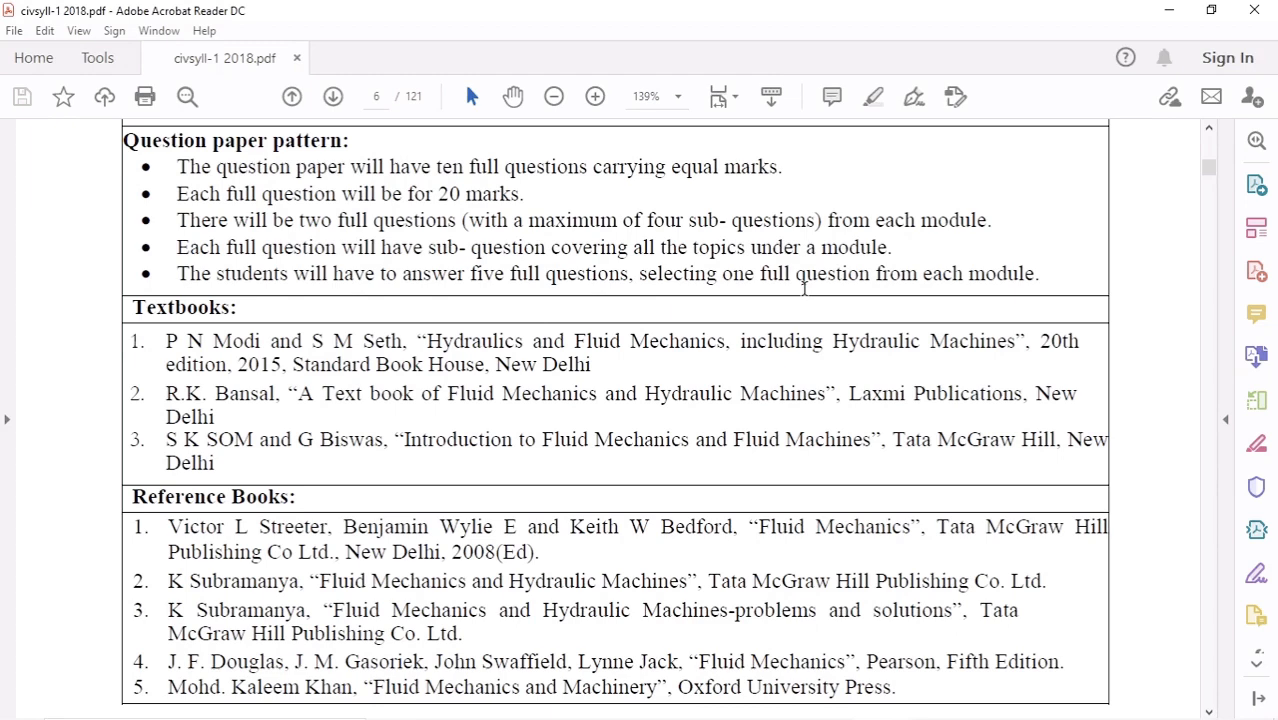
scroll(down, 3)
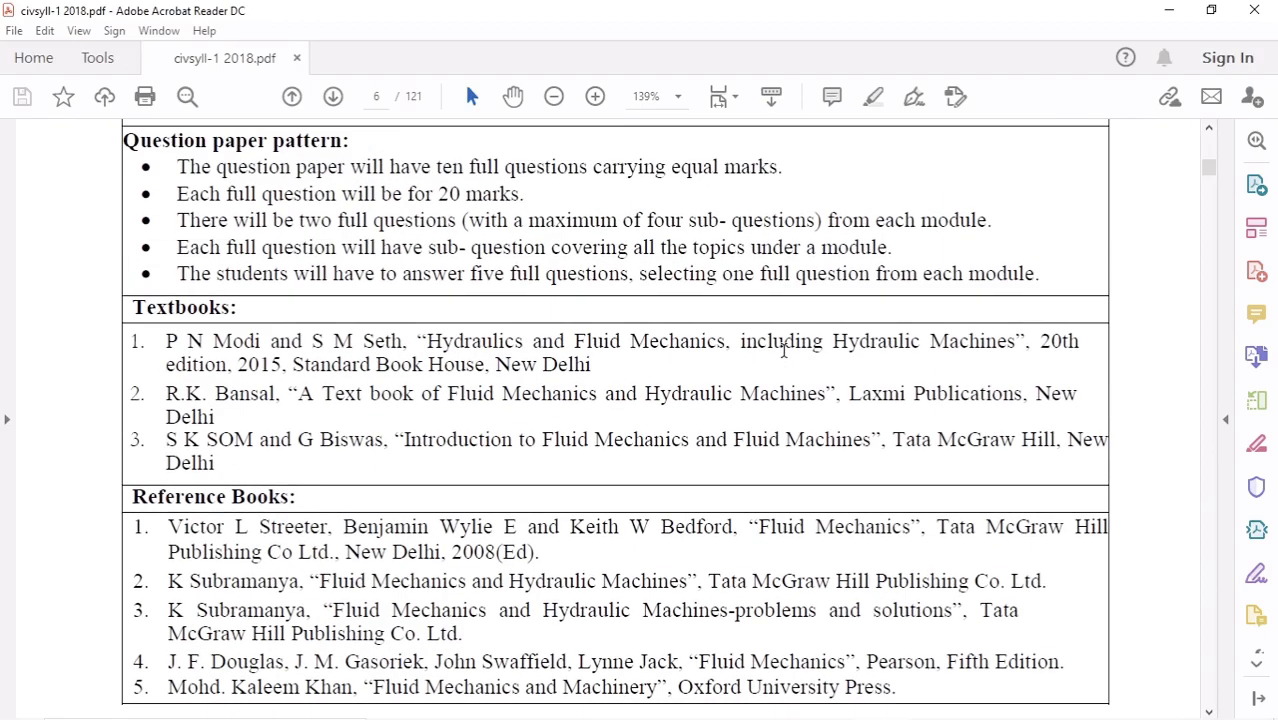
scroll(up, 3)
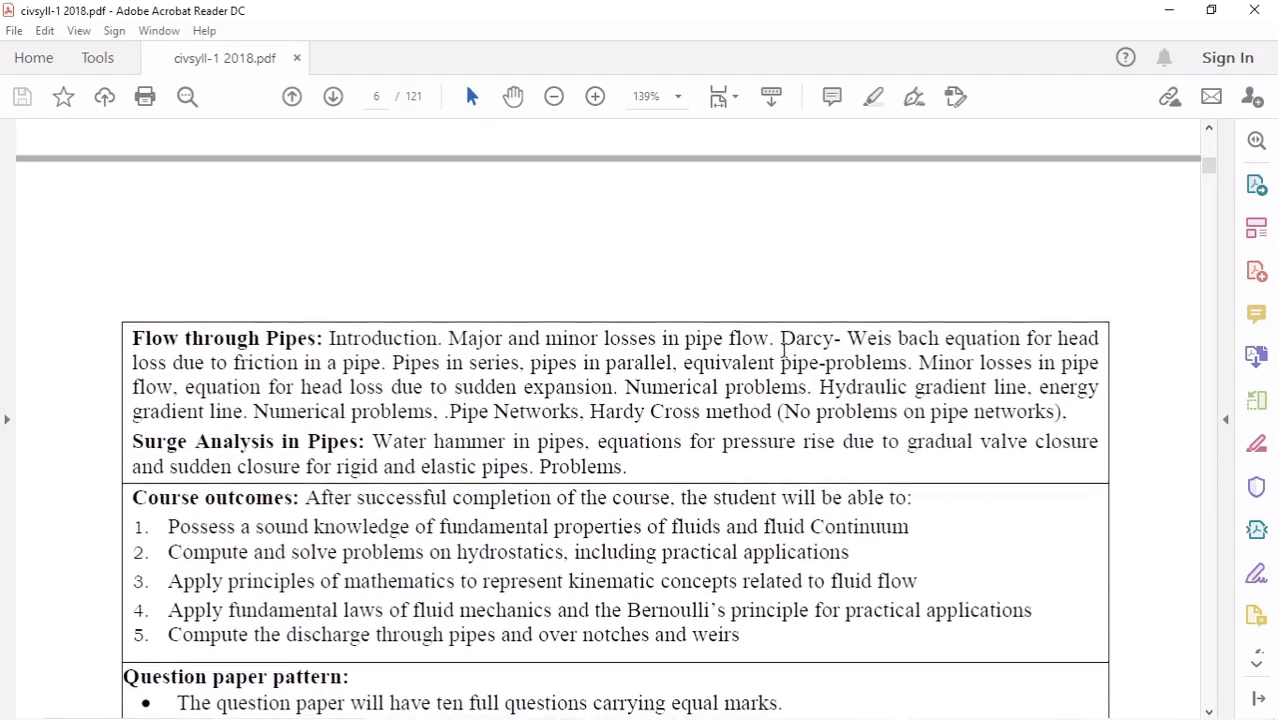
scroll(up, 3)
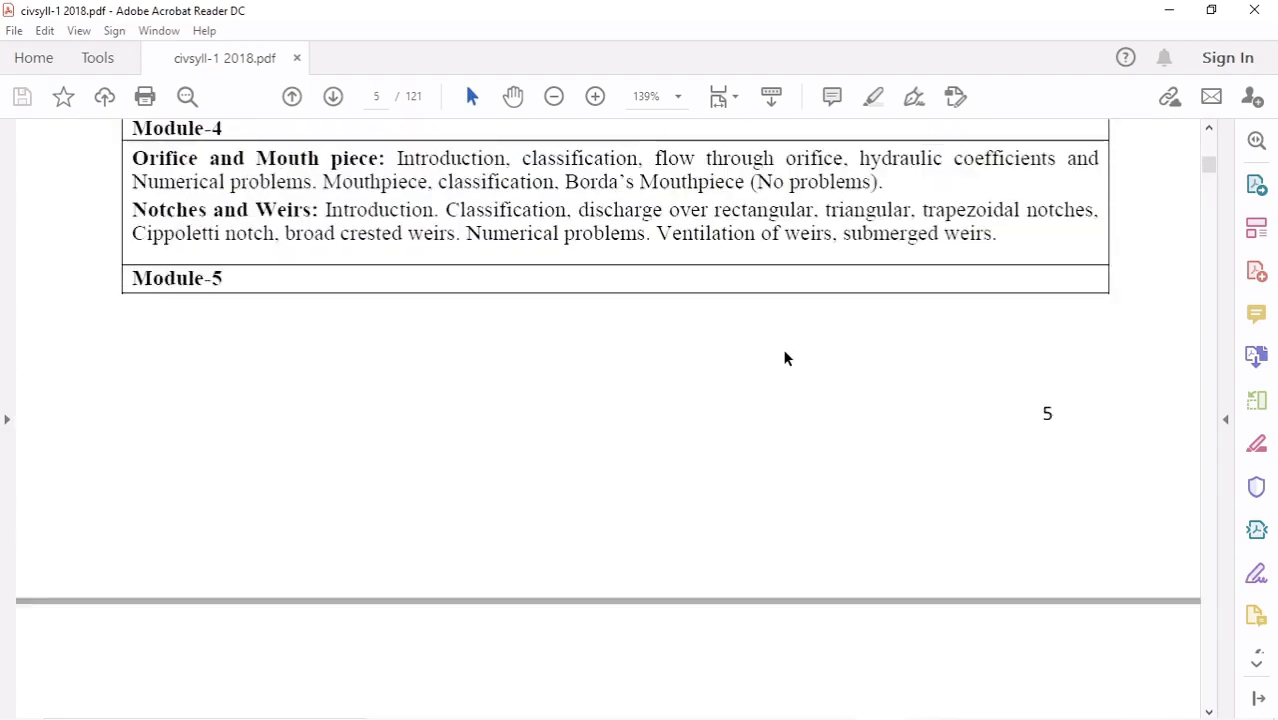